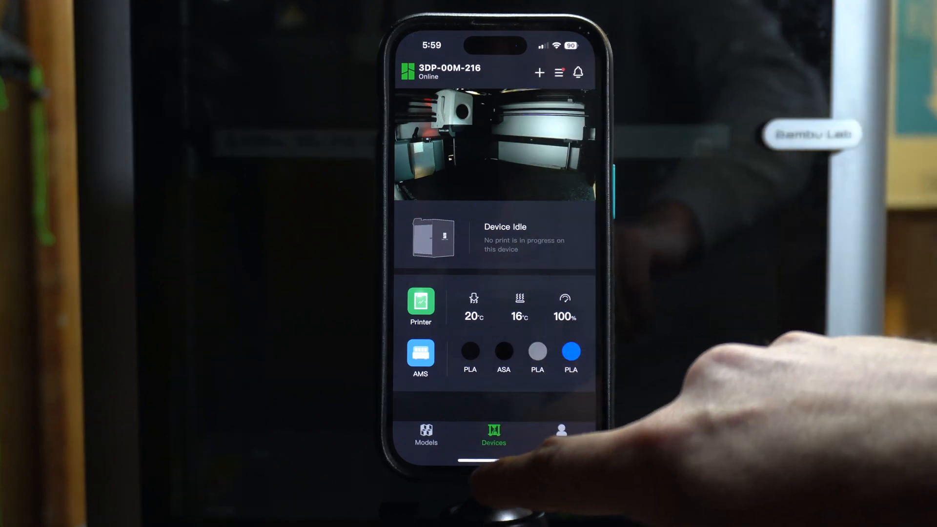
# Switch to the Models tab and scroll through the All Models community feed.
pyautogui.click(426, 434)
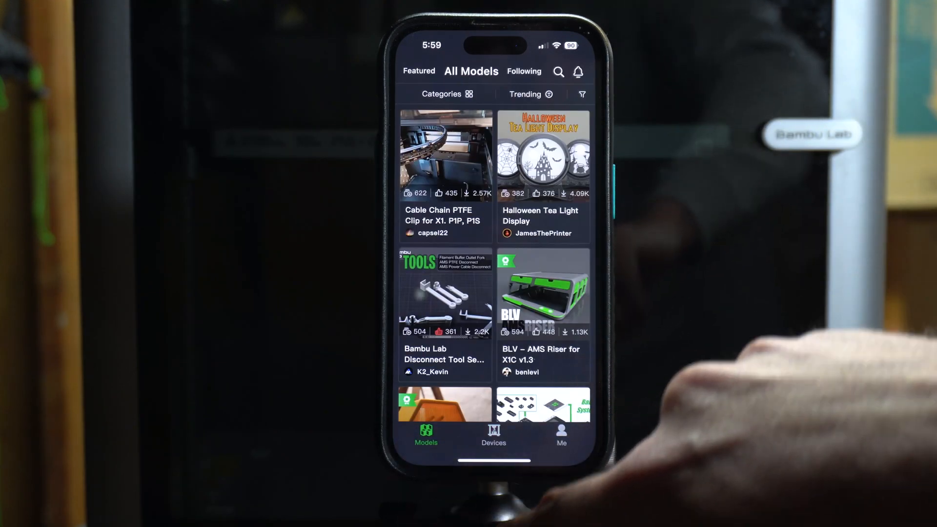
pyautogui.scroll(-3)
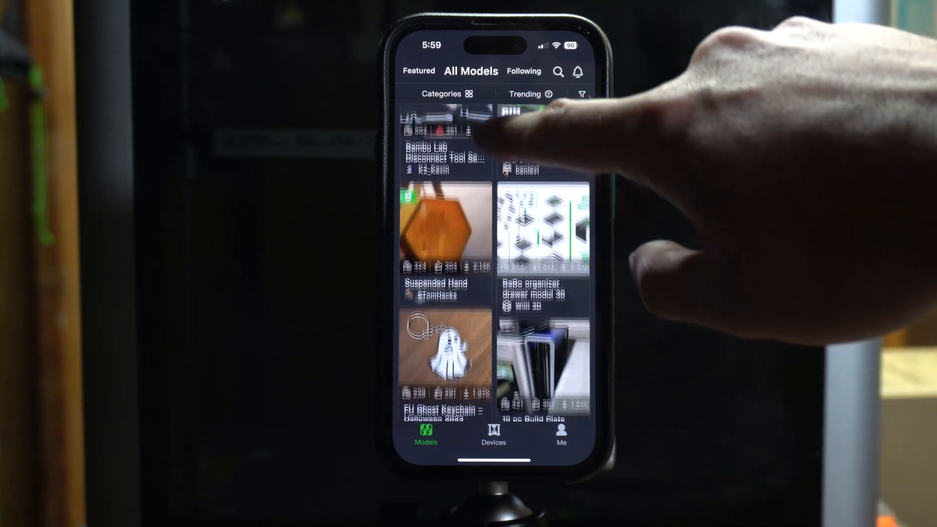
pyautogui.scroll(-3)
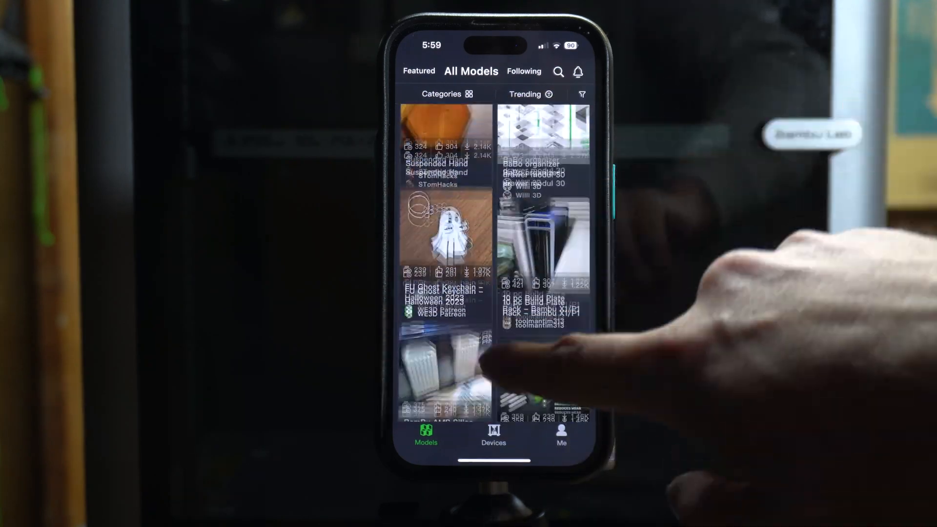
pyautogui.scroll(-3)
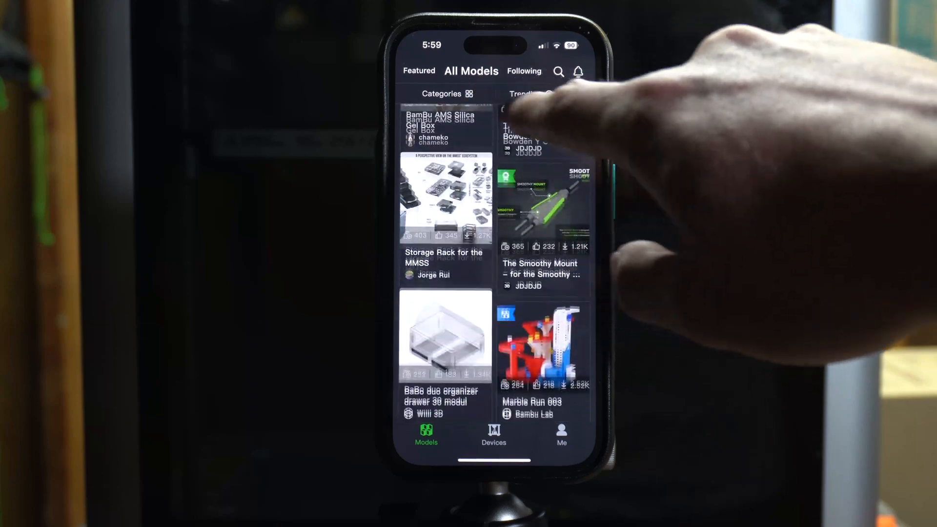
pyautogui.scroll(-3)
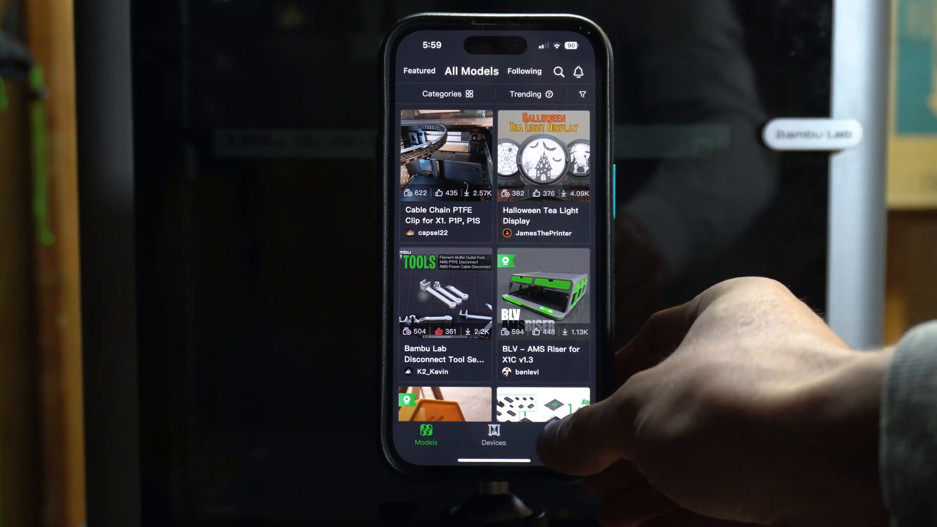
# Open the Disconnect Tool Set's Prepare to Print page with an X1 Carbon profile.
pyautogui.click(561, 434)
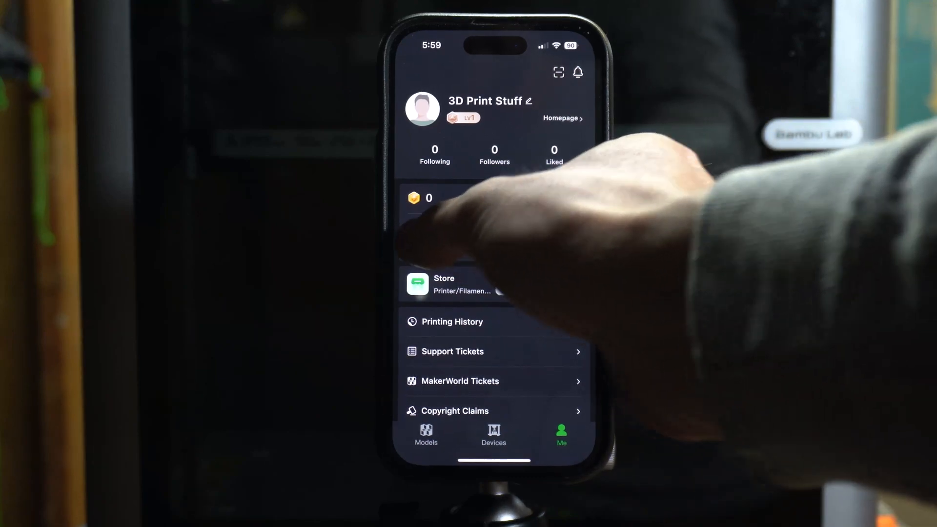
pyautogui.click(553, 155)
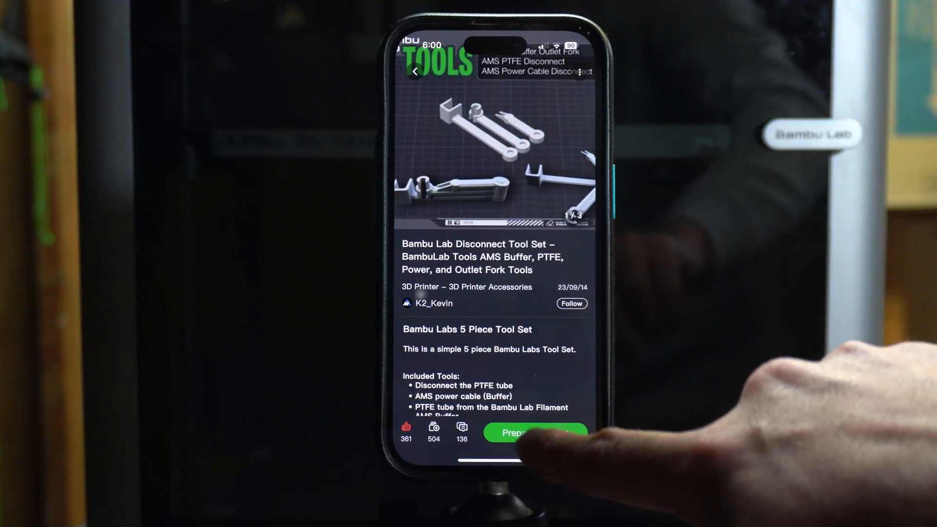
pyautogui.click(535, 433)
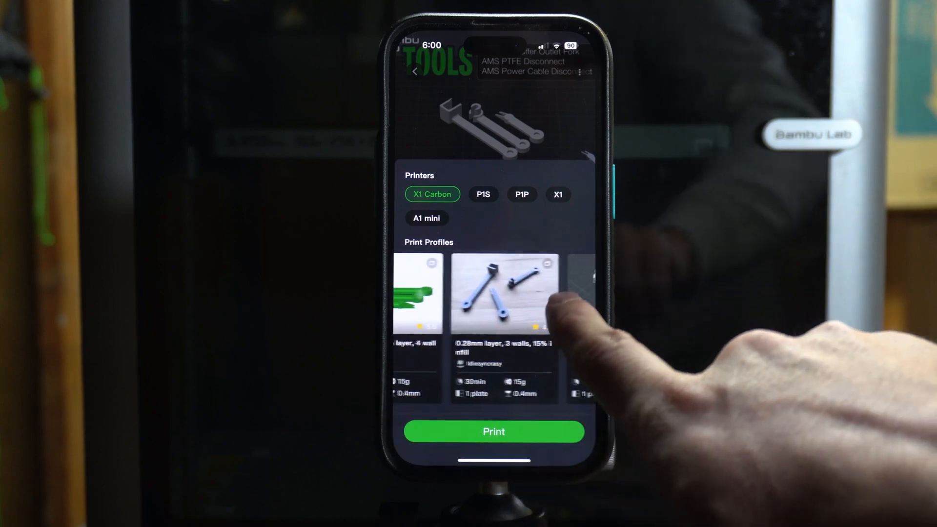
pyautogui.hscroll(-3)
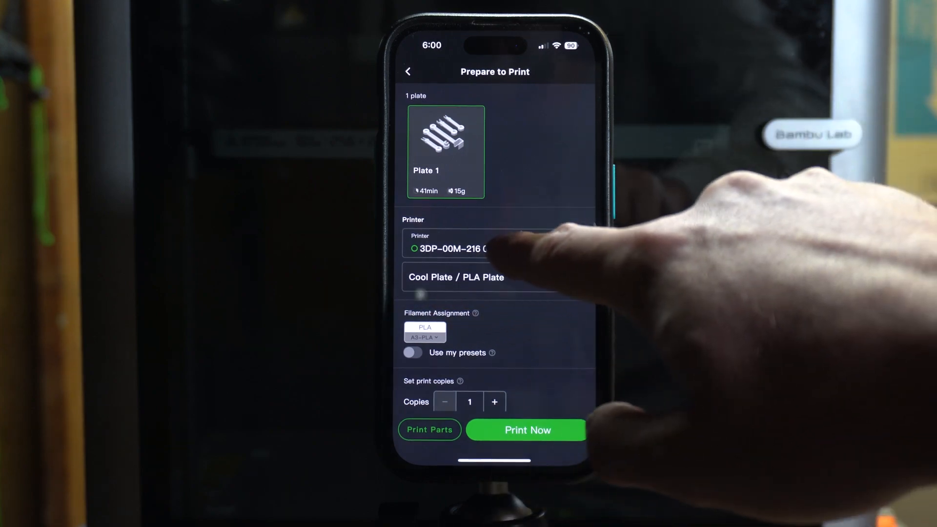
# Select Textured PEI Plate and map the PLA to blue PLA in AMS slot A4.
pyautogui.click(495, 248)
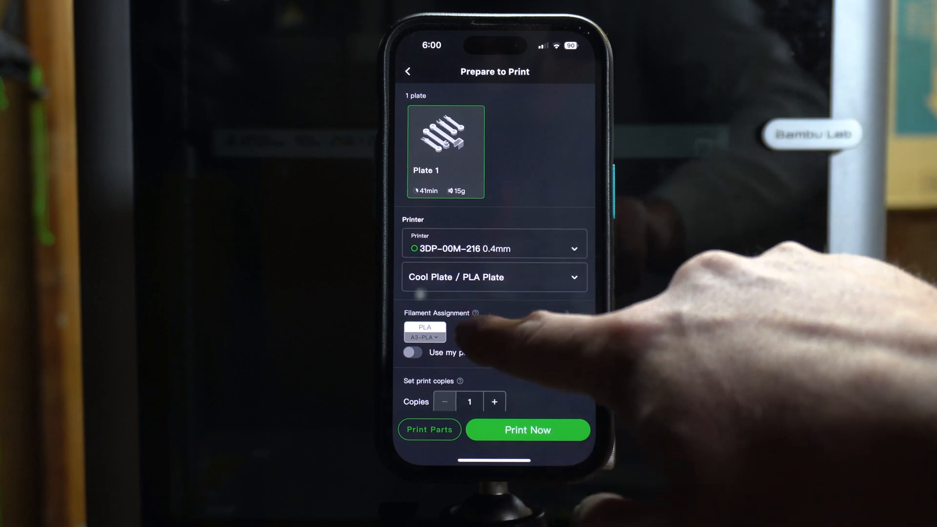
pyautogui.click(493, 277)
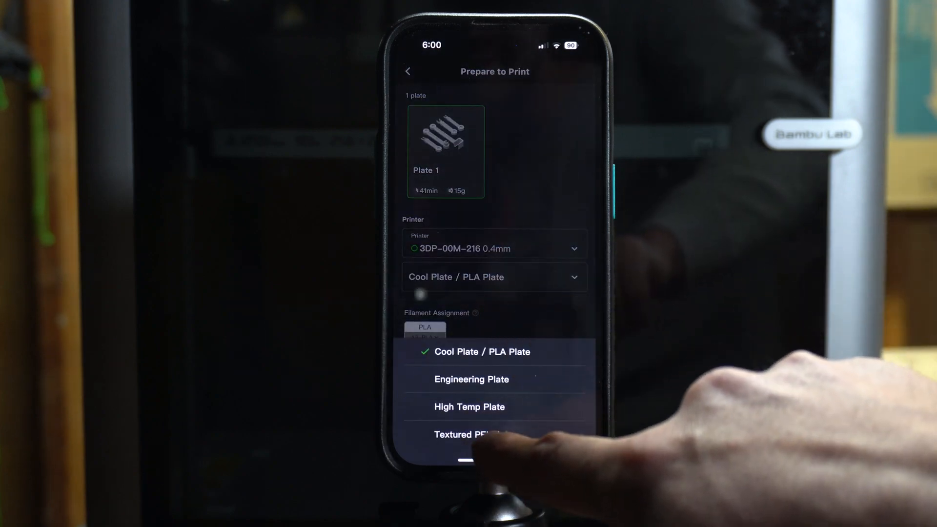
pyautogui.click(479, 434)
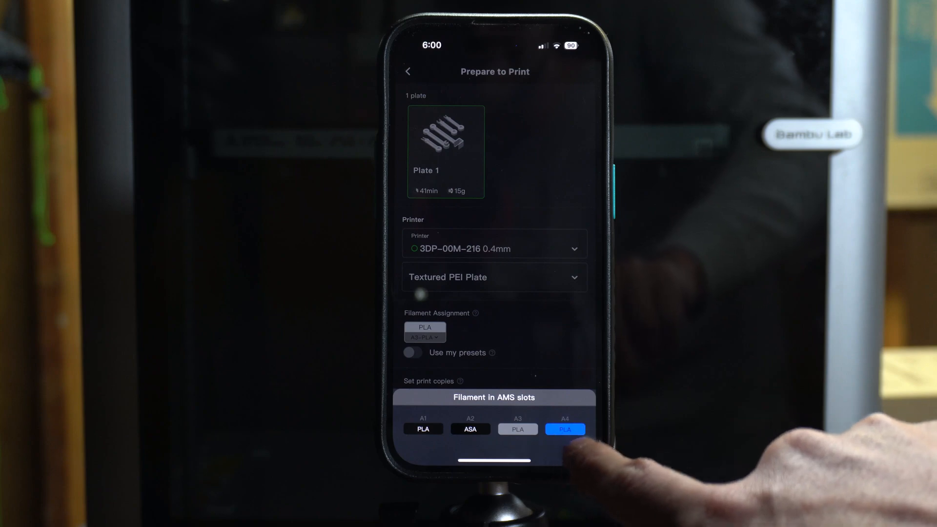
pyautogui.click(565, 429)
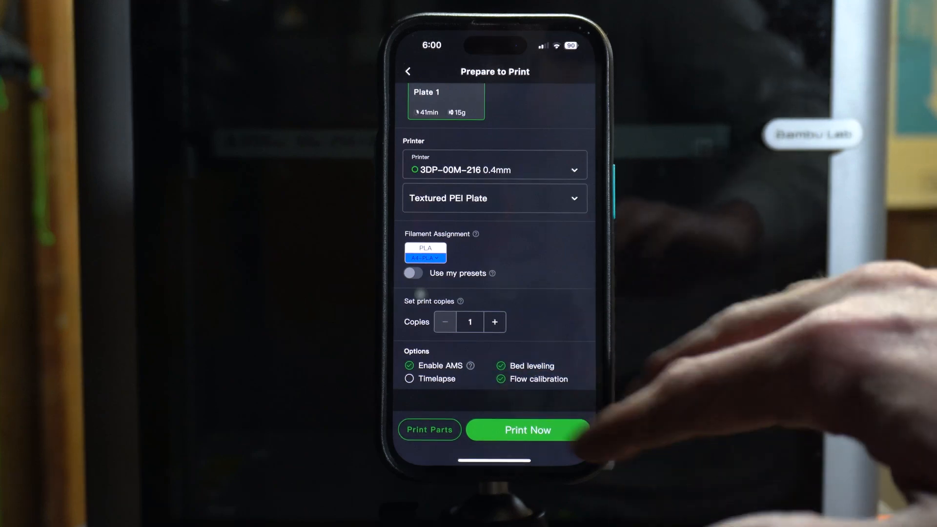
# Turn on timelapse recording and send the Disconnect Tool Set job to the printer.
pyautogui.click(527, 429)
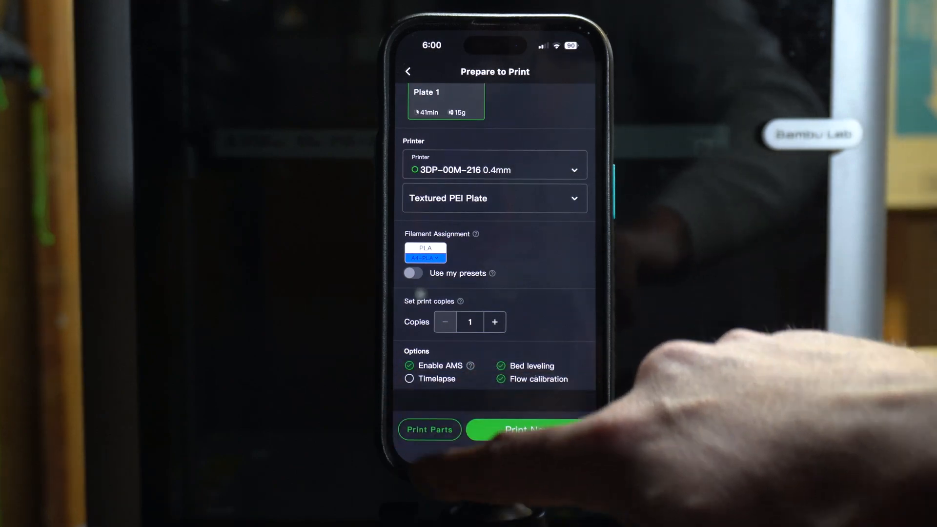
pyautogui.click(409, 379)
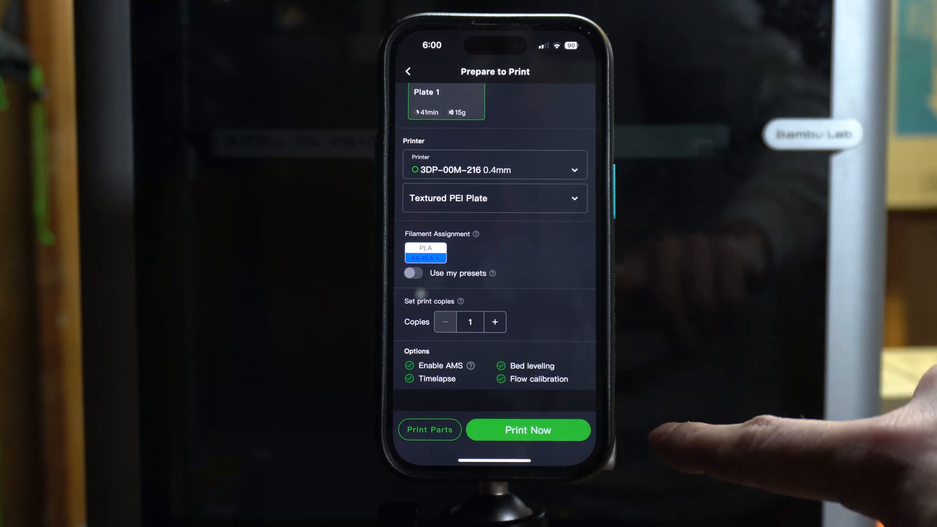
pyautogui.click(527, 429)
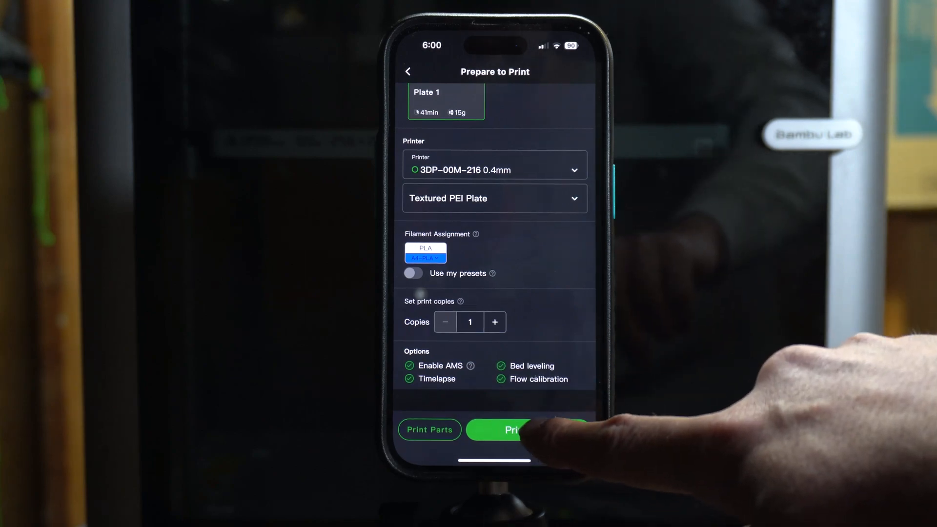
pyautogui.click(527, 430)
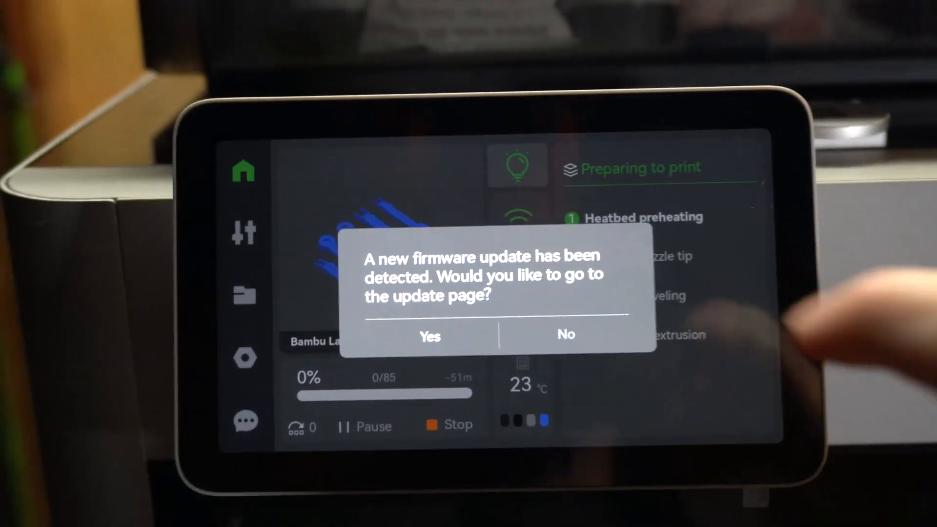
# Decline the firmware update prompt on the X1 Carbon touchscreen.
pyautogui.click(564, 335)
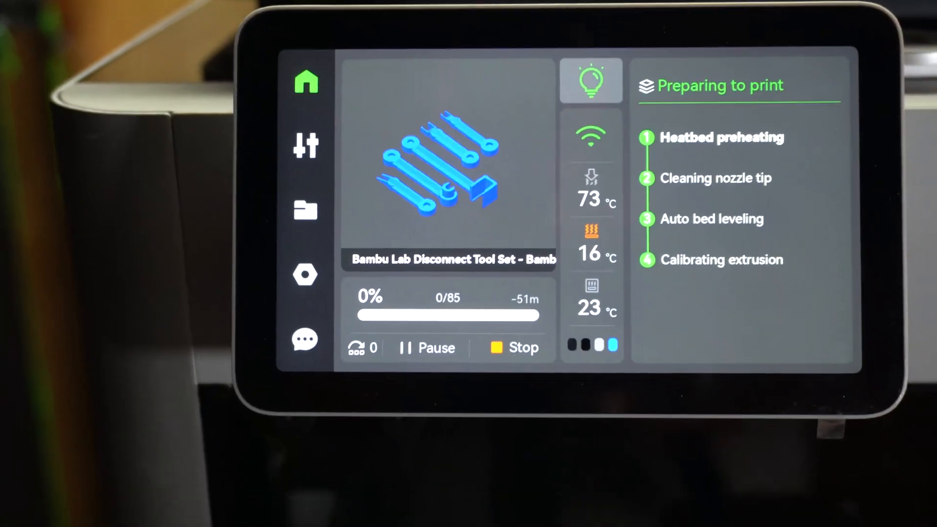